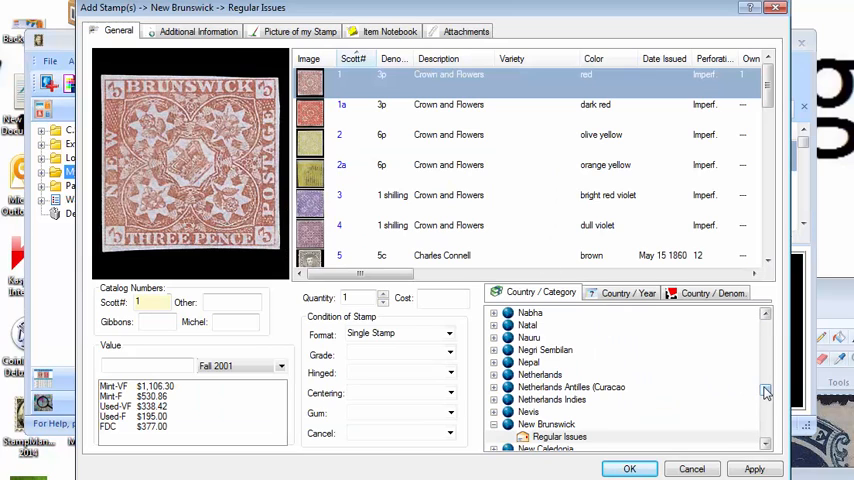
Scroll the category tree to United States and open its stamp categories.
{"action": "scroll", "scroll_direction": "down", "scroll_amount": 3}
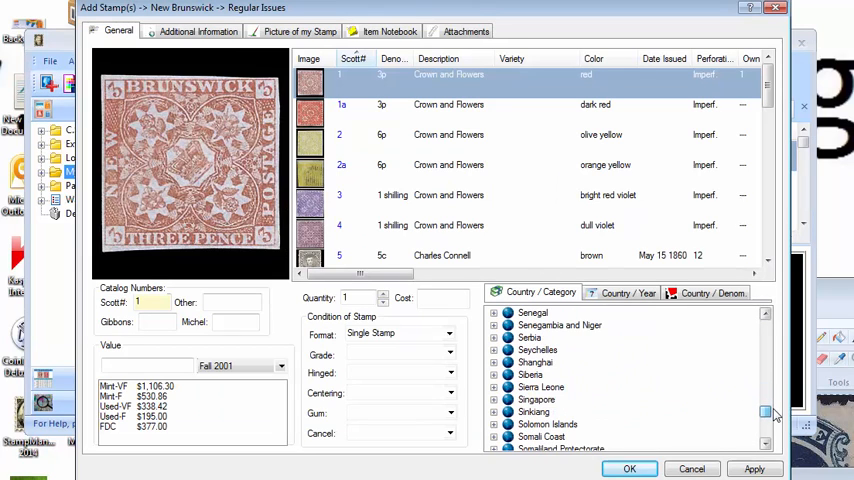
{"action": "scroll", "scroll_direction": "down", "scroll_amount": 3}
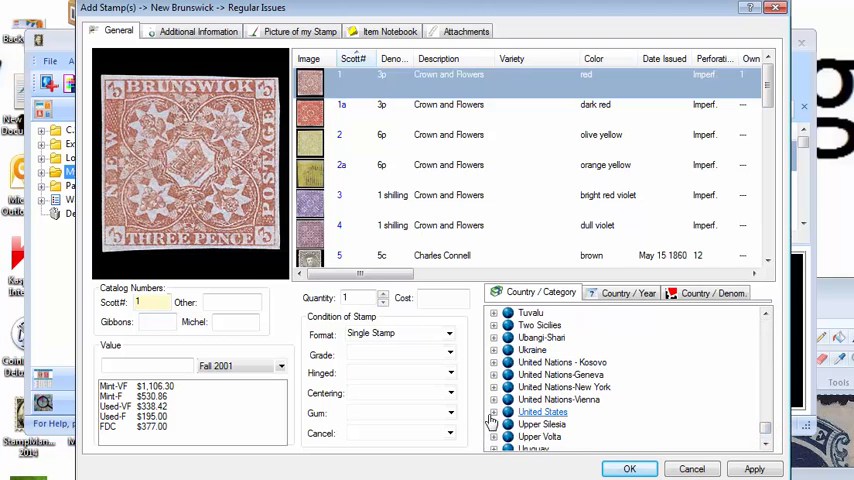
{"action": "left_click", "coordinate": [557, 424]}
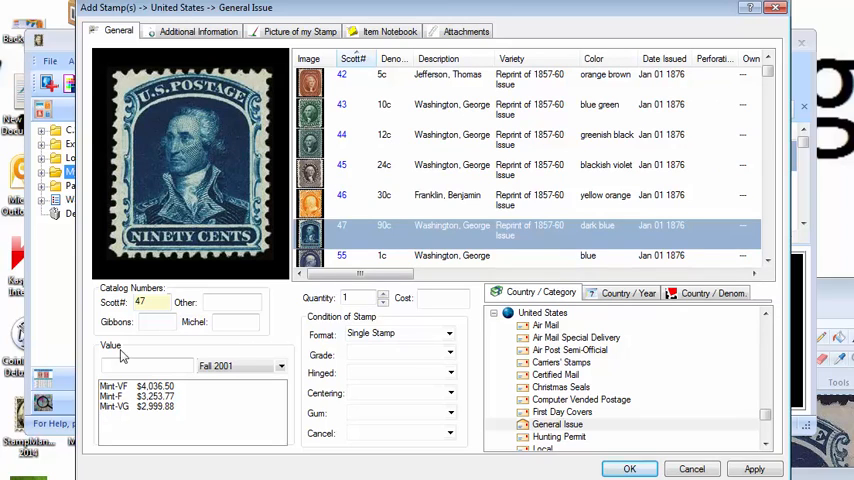
{"action": "mouse_move", "coordinate": [135, 393]}
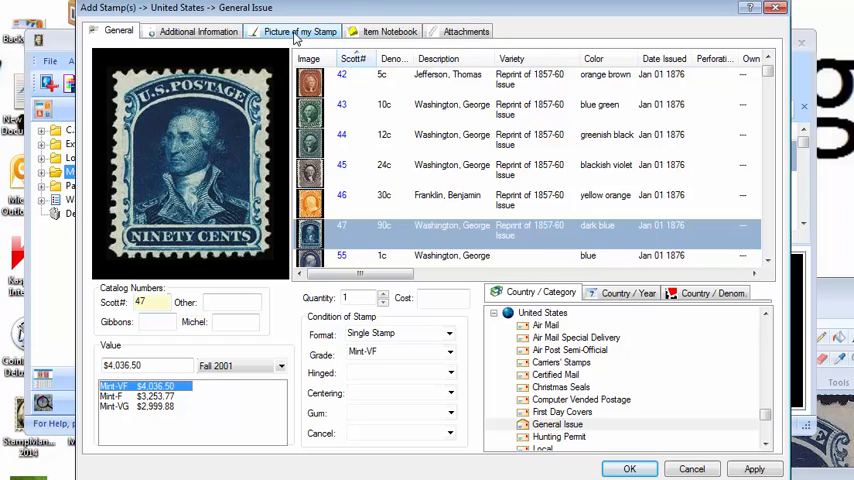
Paste the copied 90c Washington front scan into Image 1 on the Picture of my Stamp page.
{"action": "left_click", "coordinate": [300, 31]}
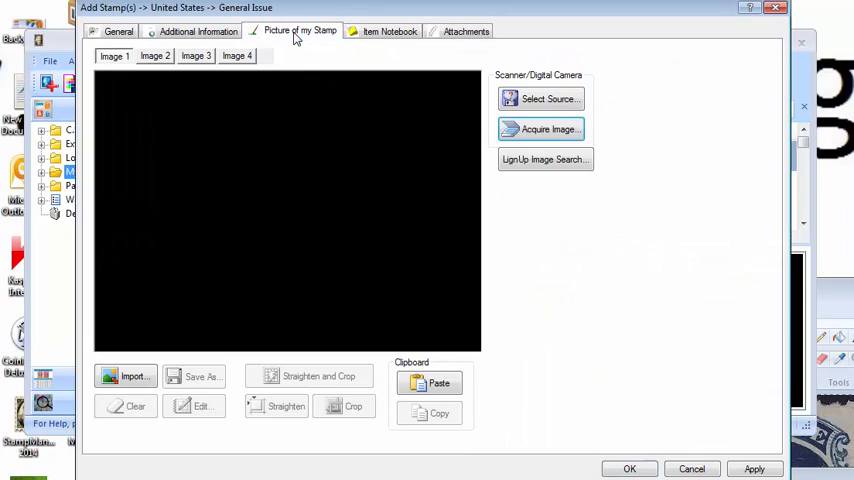
{"action": "mouse_move", "coordinate": [288, 93]}
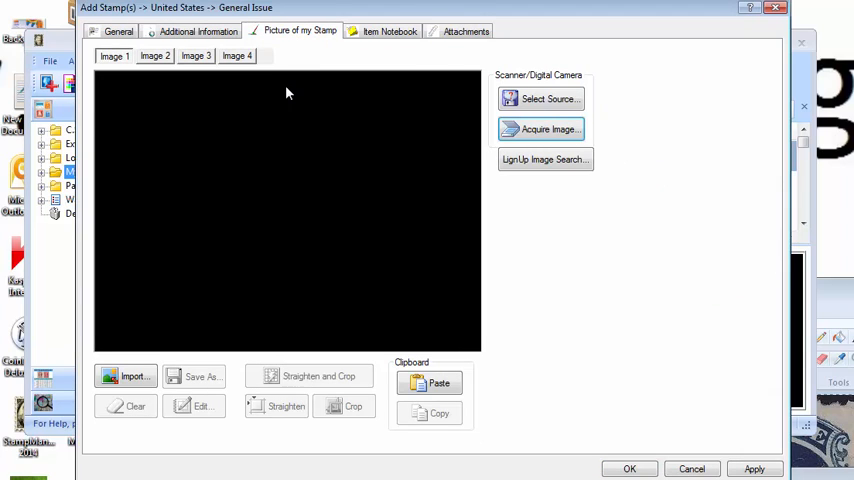
{"action": "mouse_move", "coordinate": [540, 129]}
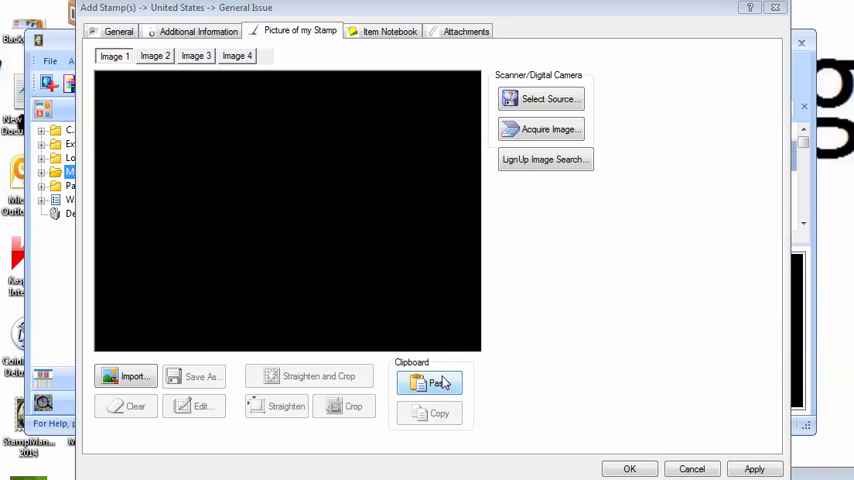
{"action": "left_click", "coordinate": [430, 383]}
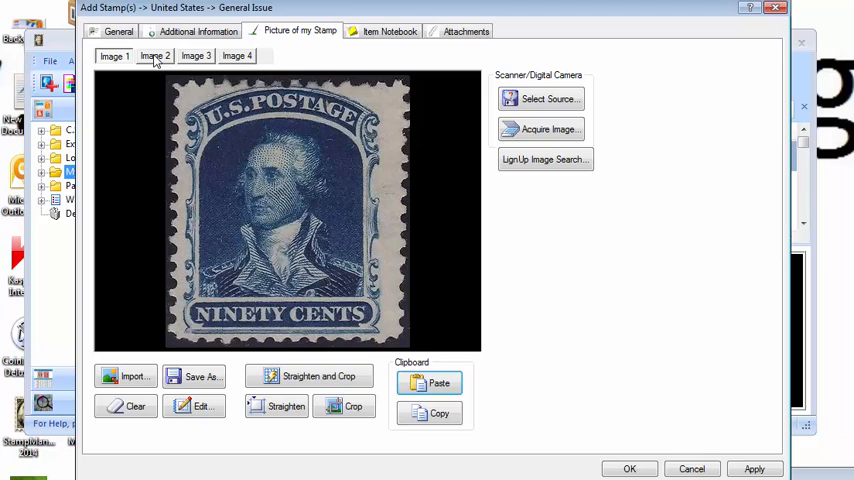
Switch to the Image 2 slot and launch Import to pick a saved image file.
{"action": "left_click", "coordinate": [155, 55]}
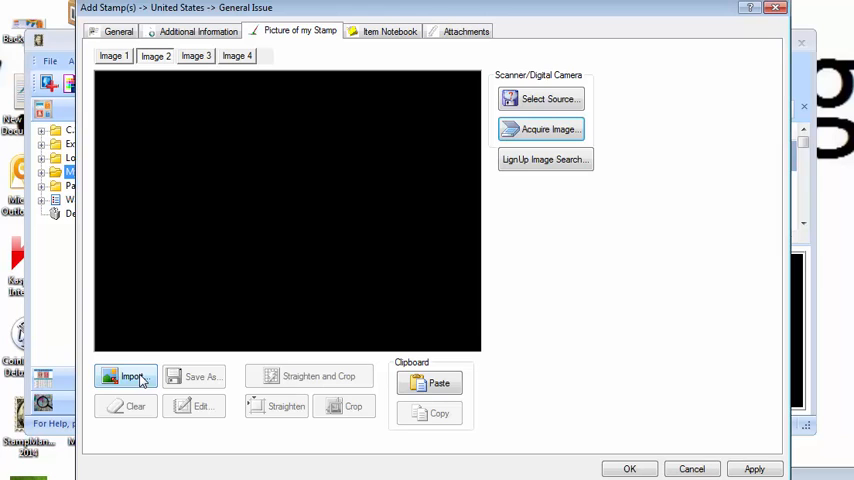
{"action": "left_click", "coordinate": [125, 376]}
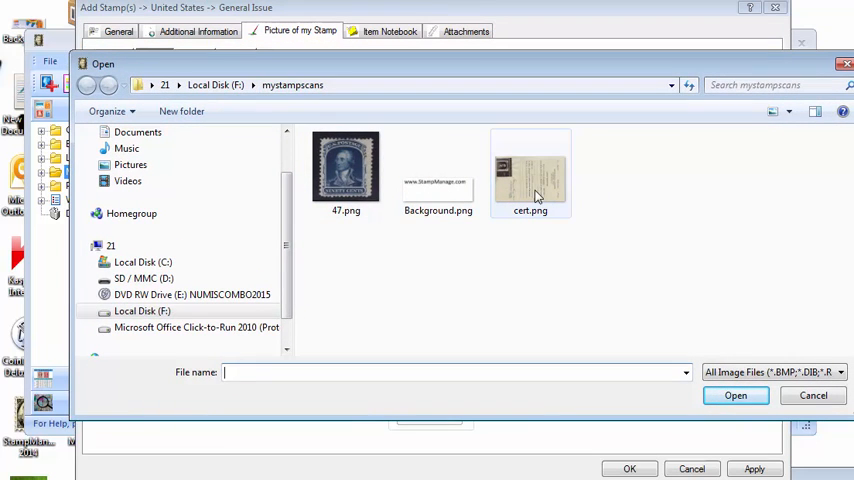
{"action": "mouse_move", "coordinate": [530, 190]}
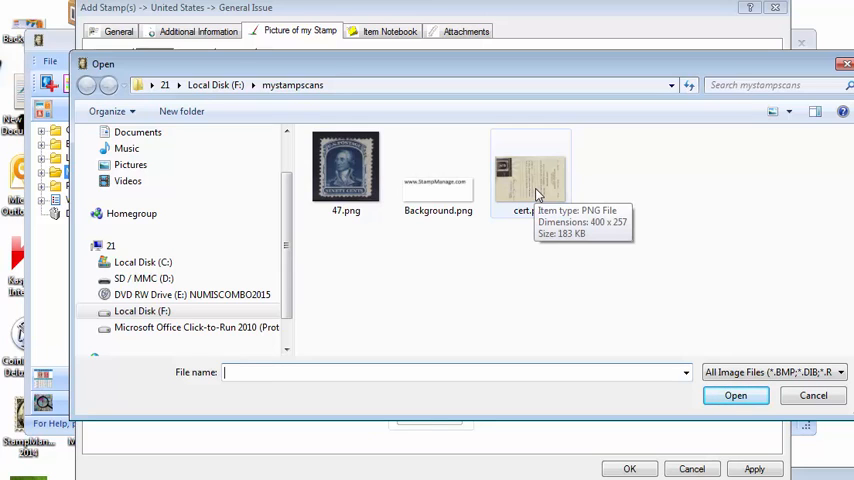
Open cert.png from the scans folder.
{"action": "left_click", "coordinate": [530, 170]}
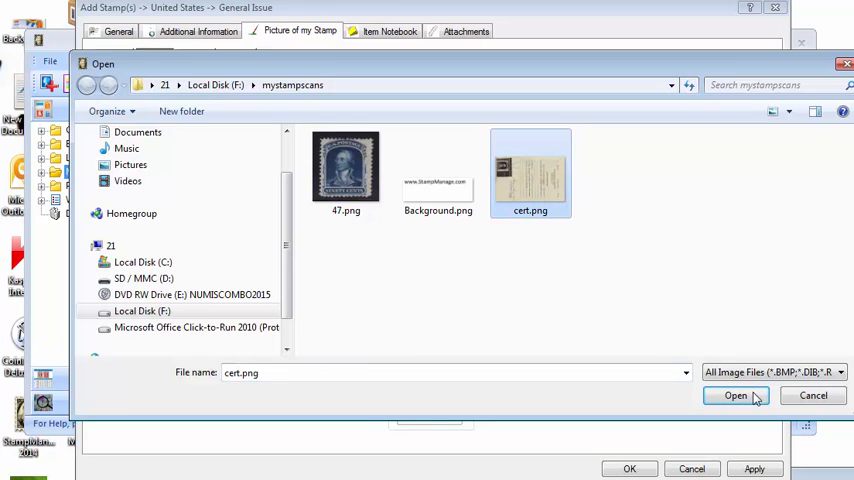
{"action": "left_click", "coordinate": [735, 395]}
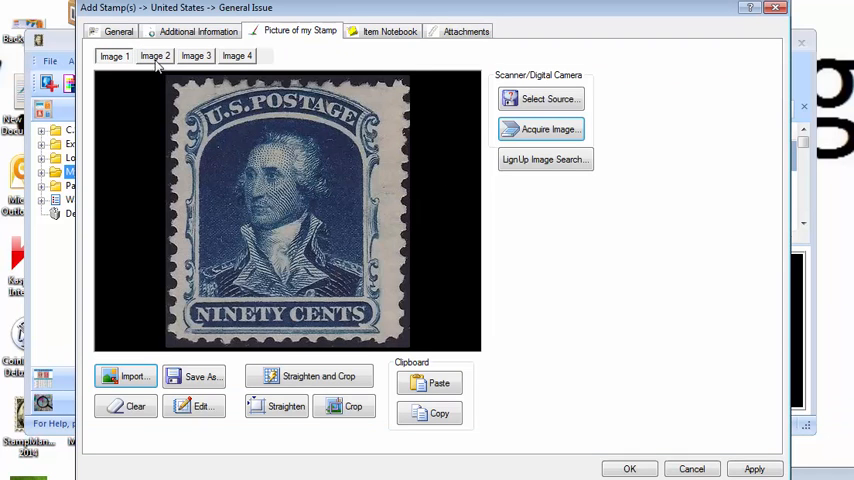
View the Image 2 tab showing the imported expert certificate.
{"action": "left_click", "coordinate": [154, 55]}
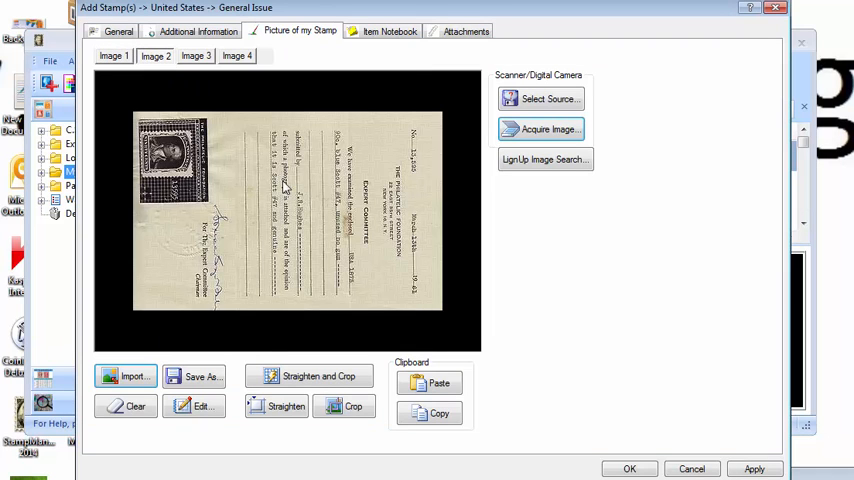
{"action": "mouse_move", "coordinate": [505, 243]}
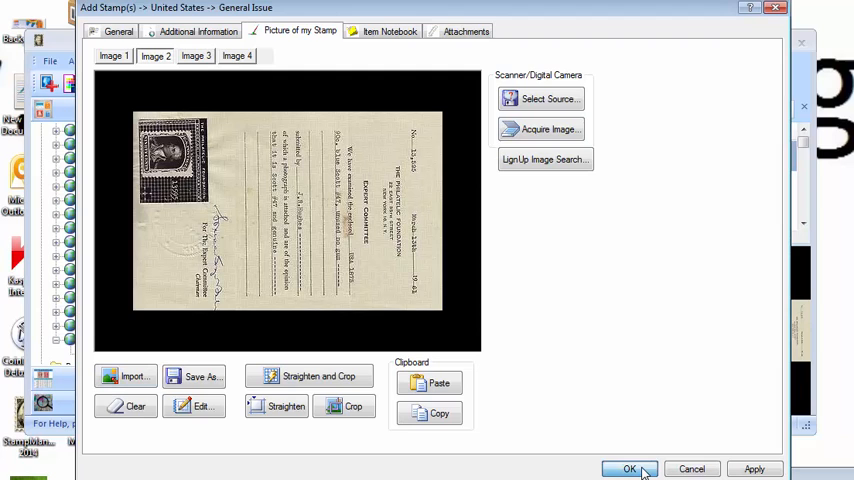
Confirm with OK to add Scott #47 to United States General Issue.
{"action": "left_click", "coordinate": [628, 469]}
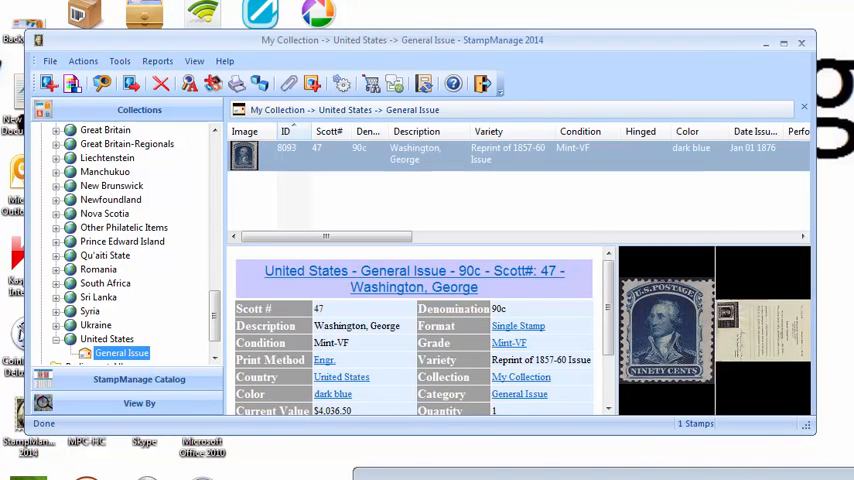
{"action": "mouse_move", "coordinate": [395, 171]}
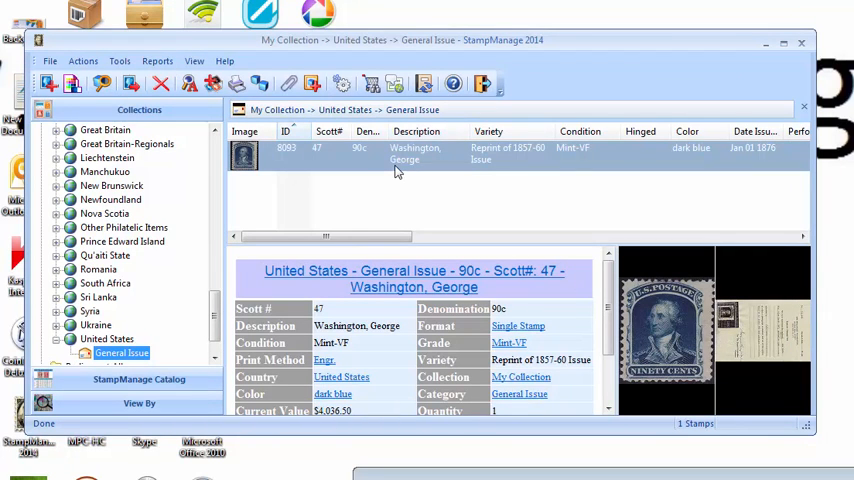